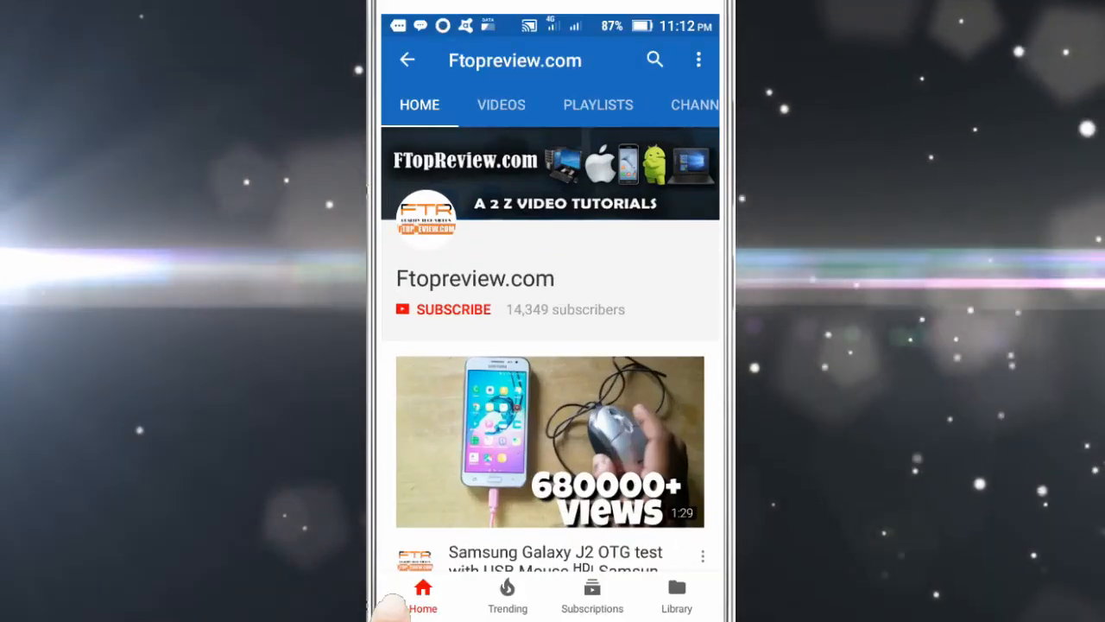
Launch Vegas Pro 13.0 from the desktop shortcut into an empty untitled project.
left_click(453, 309)
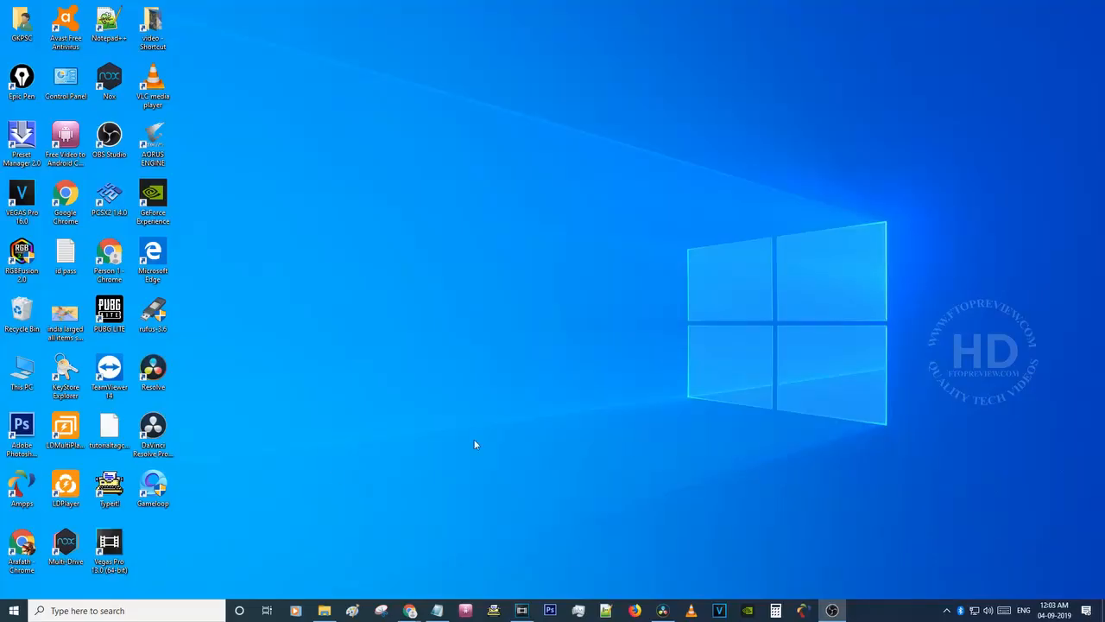
mouse_move(538, 594)
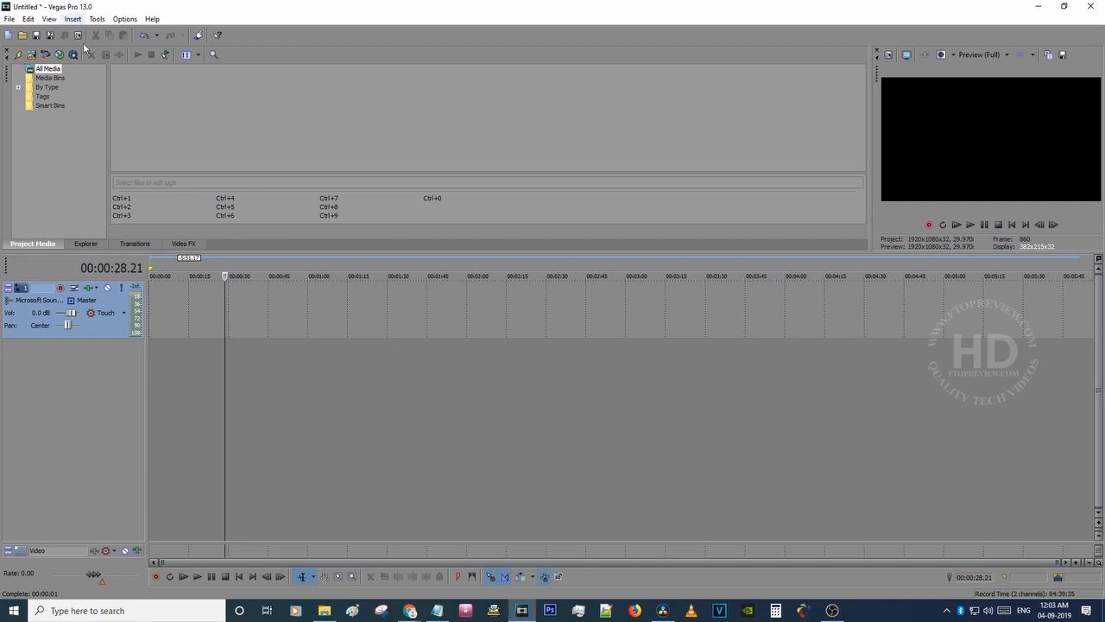
Import the Mozart Eine Kleine Nachtmusik MP3 onto an audio track via File > Open.
left_click(10, 17)
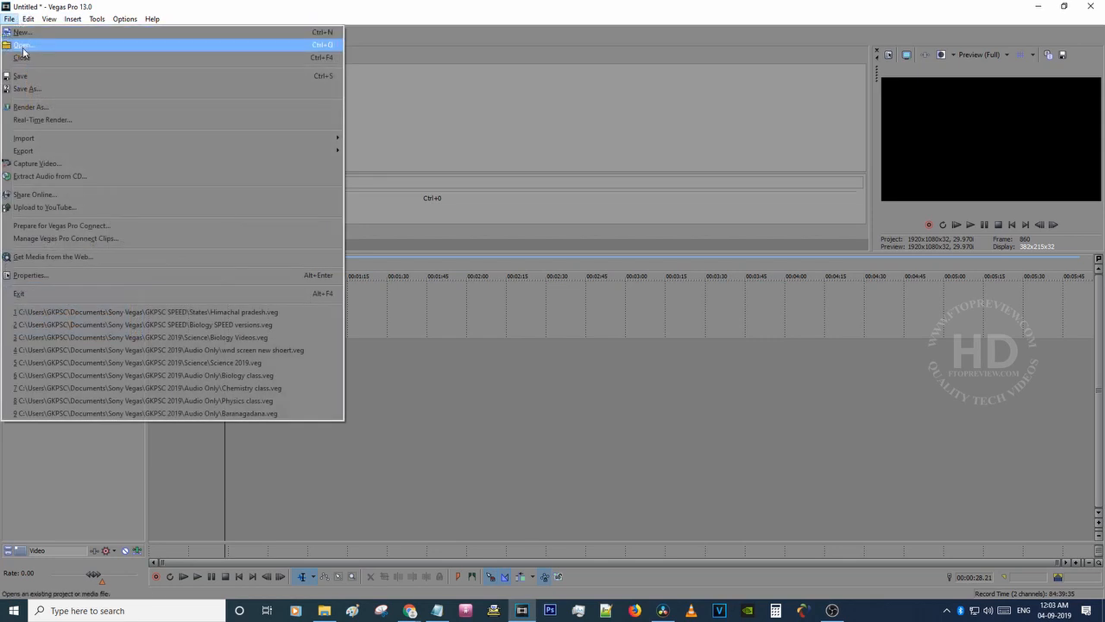
left_click(24, 45)
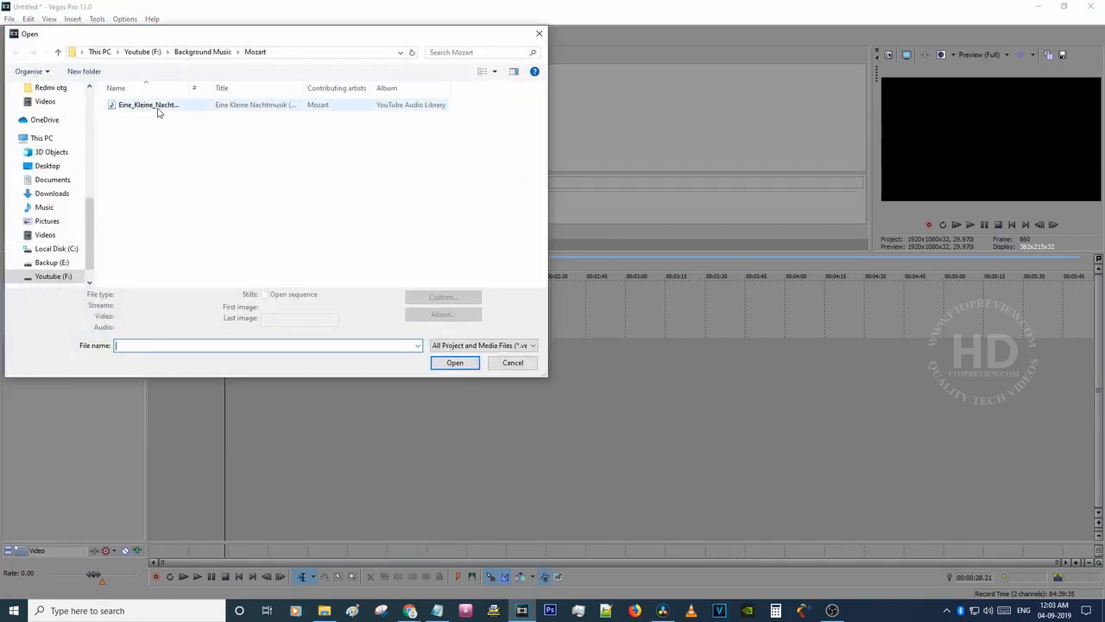
left_click(454, 362)
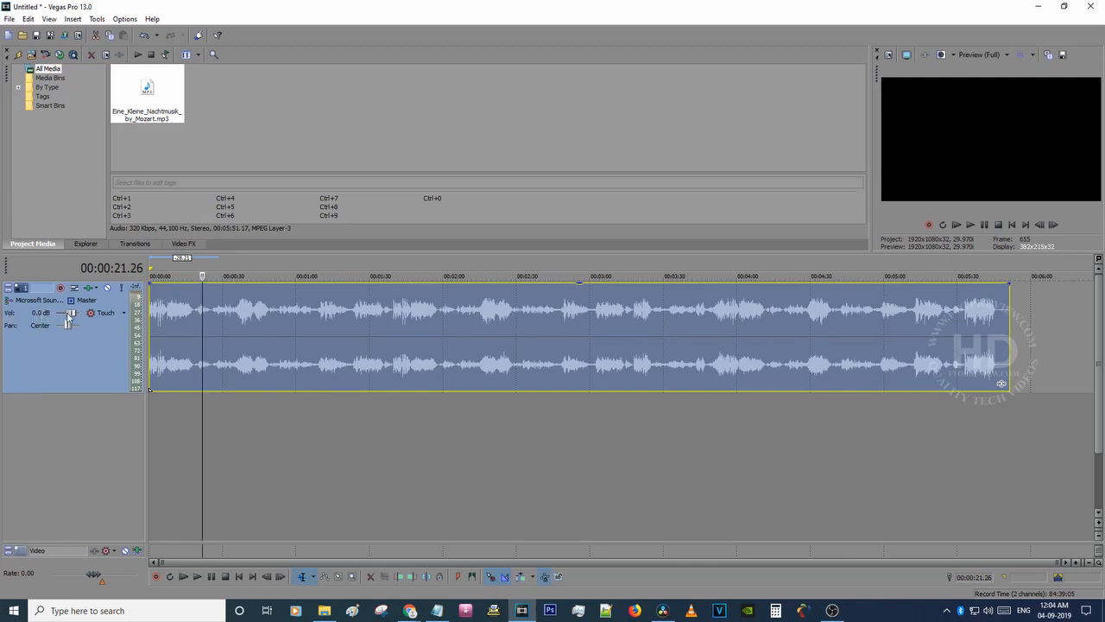
mouse_move(71, 314)
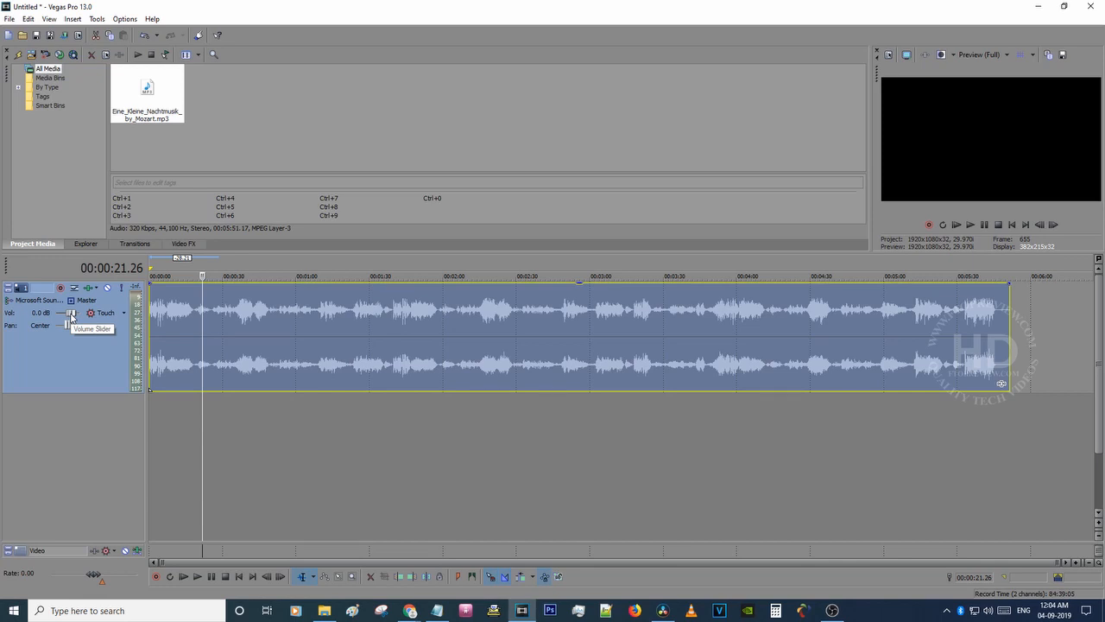
Adjust the Mozart track volume slider until it settles at about +6.2 dB.
left_click_drag(72, 313, 83, 313)
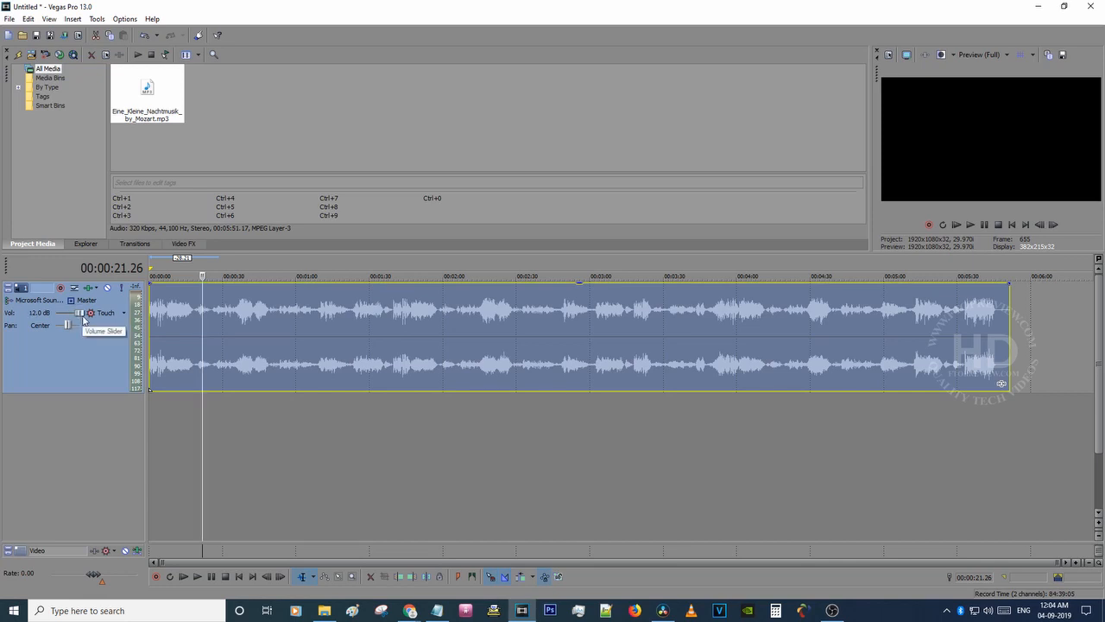
mouse_move(83, 318)
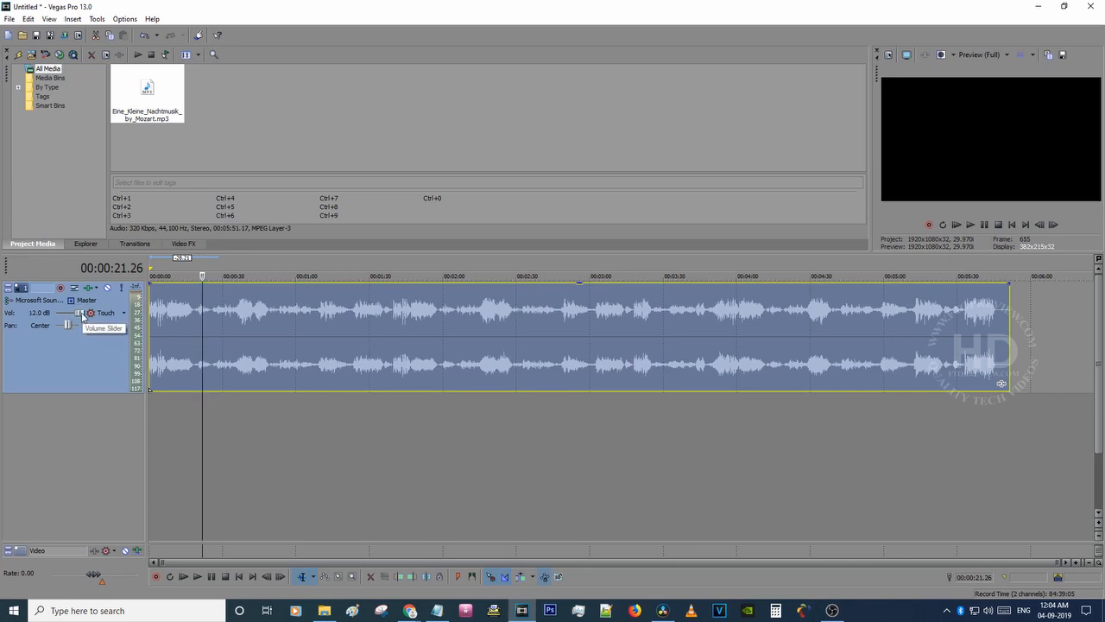
left_click_drag(78, 313, 72, 312)
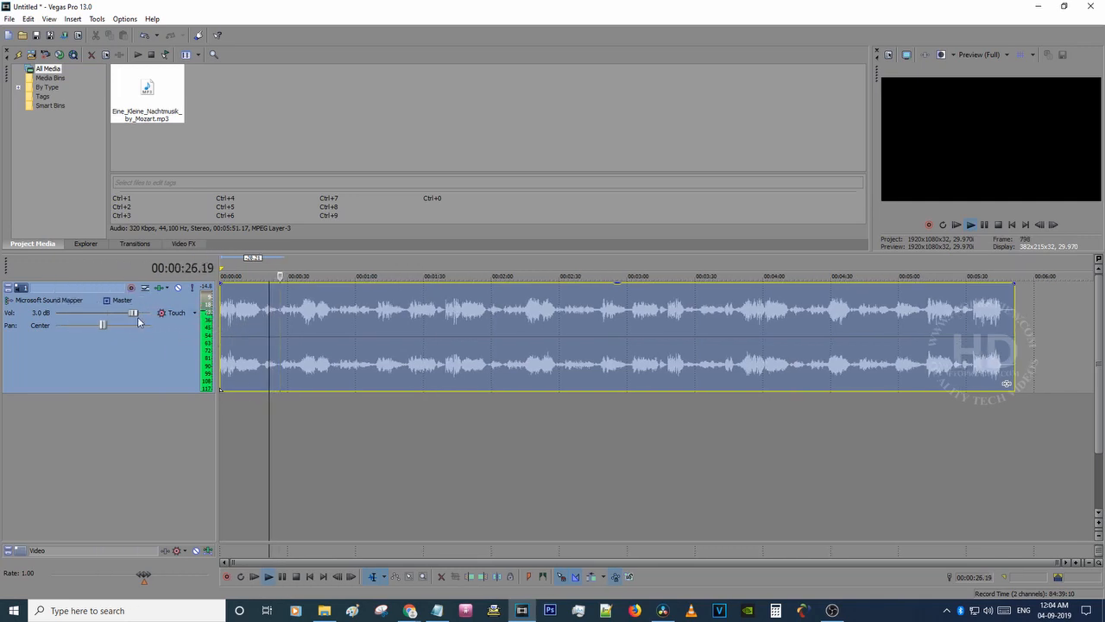
left_click_drag(131, 311, 142, 310)
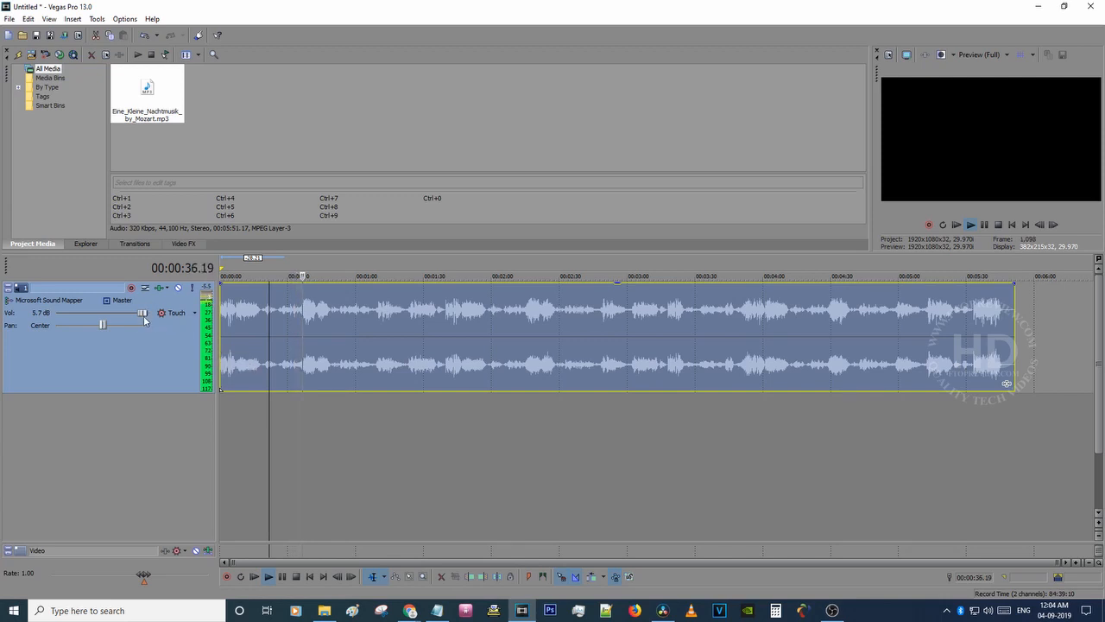
mouse_move(143, 314)
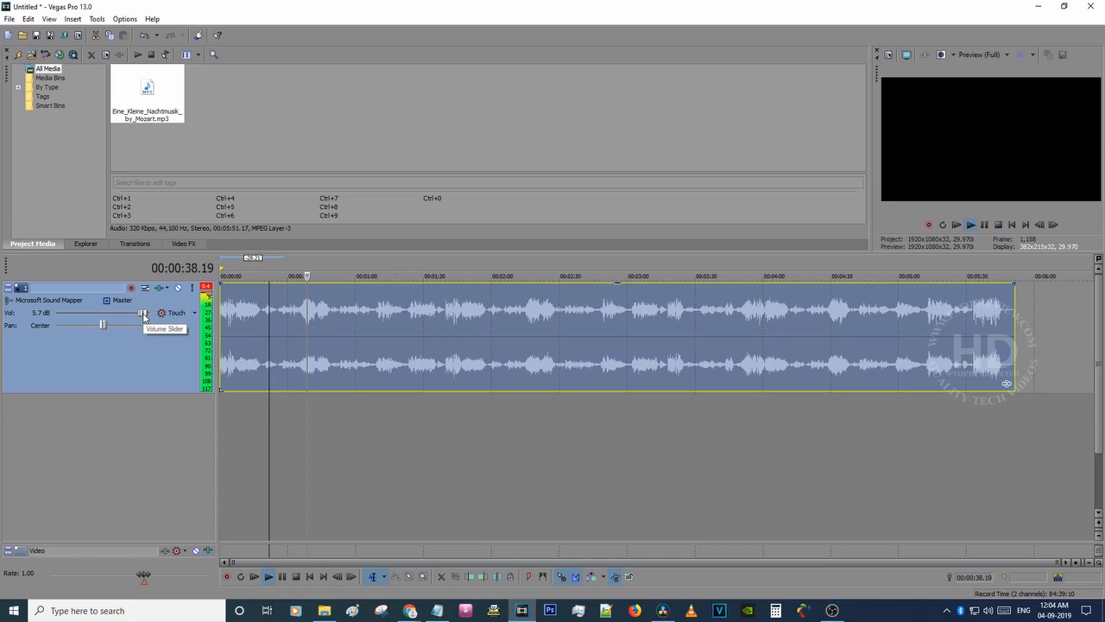
left_click_drag(145, 312, 147, 313)
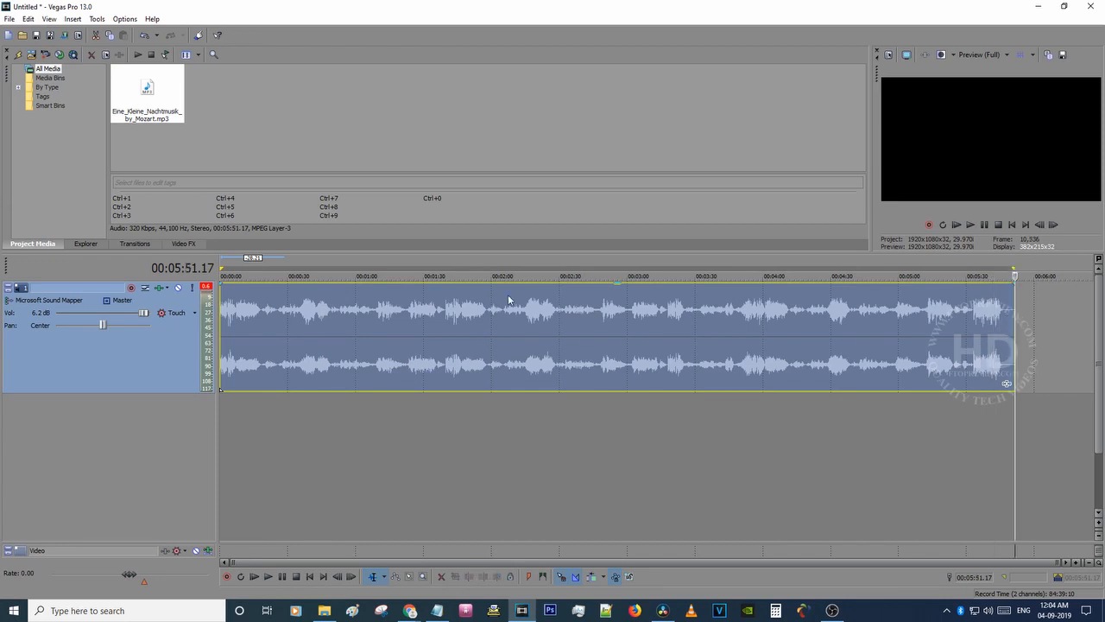
Render the project to 'music increased.mp3' using the MP3 192 Kbps CD Transparent Audio preset.
left_click(10, 19)
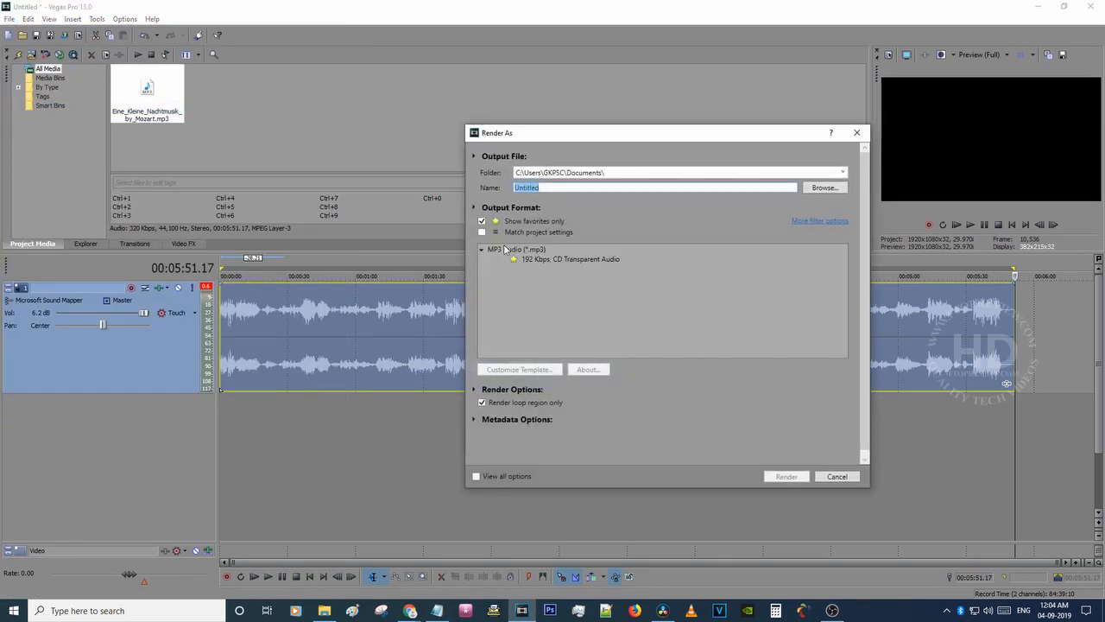
left_click(482, 221)
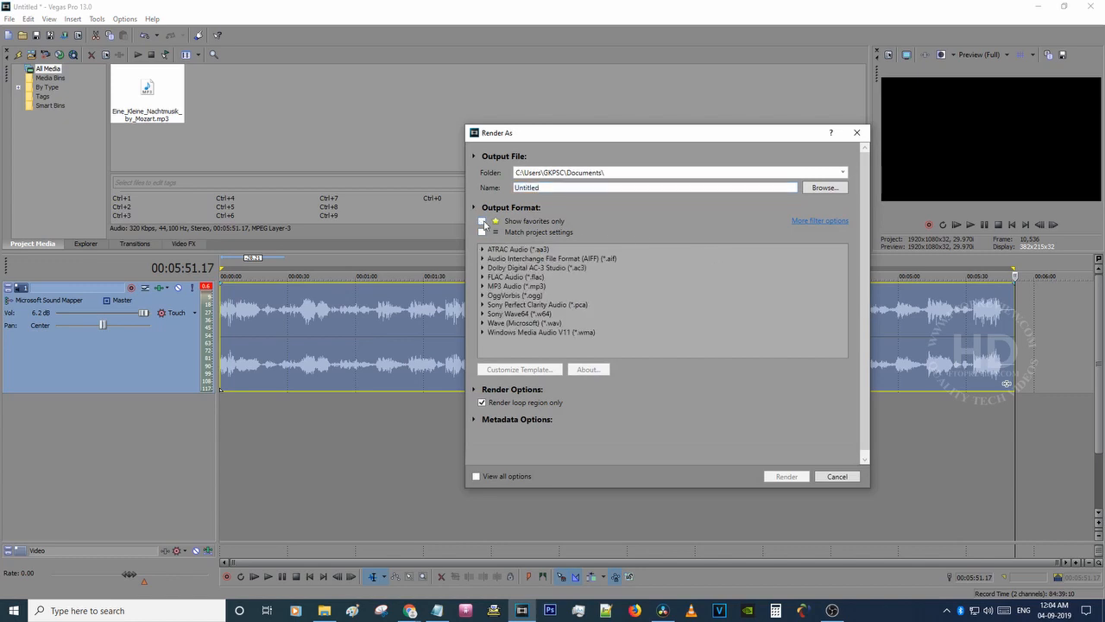
left_click(484, 287)
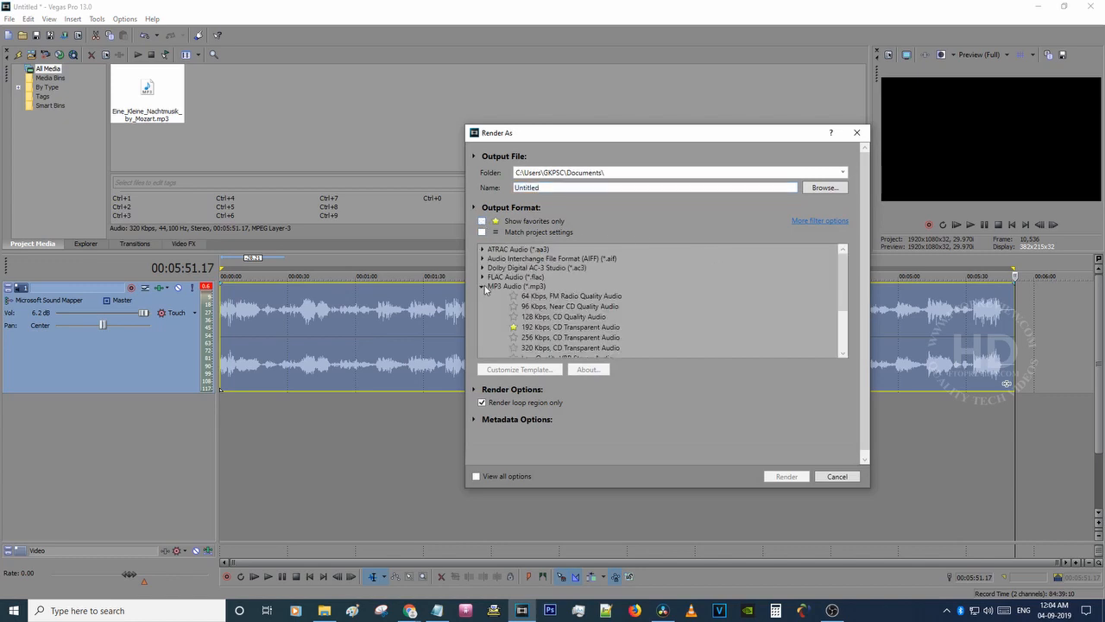
left_click(570, 300)
type("music increased.mp3")
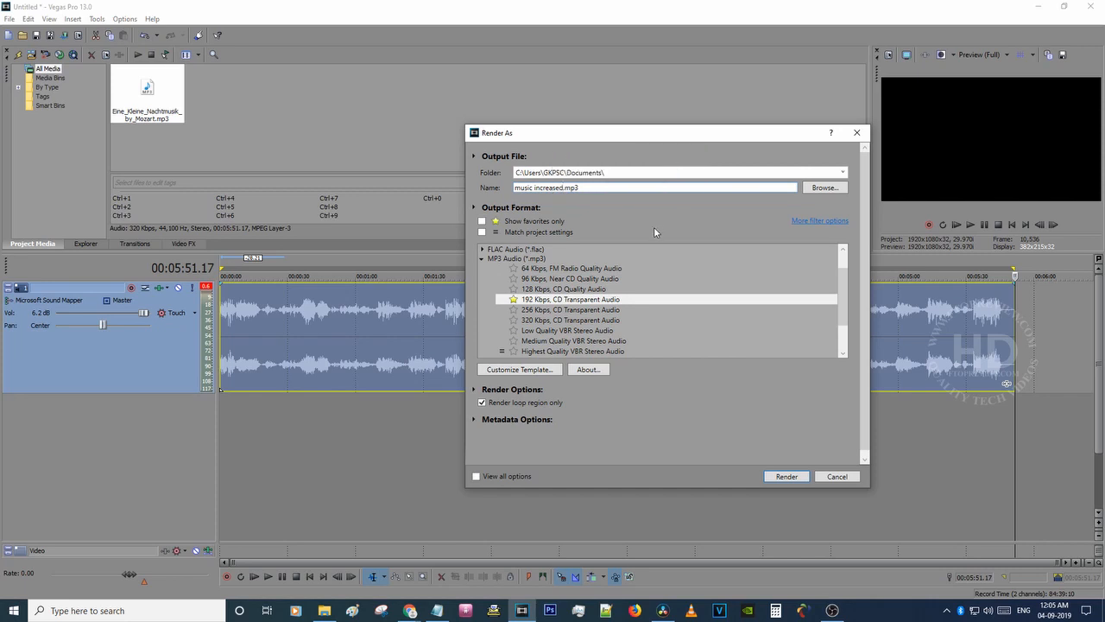
left_click(784, 476)
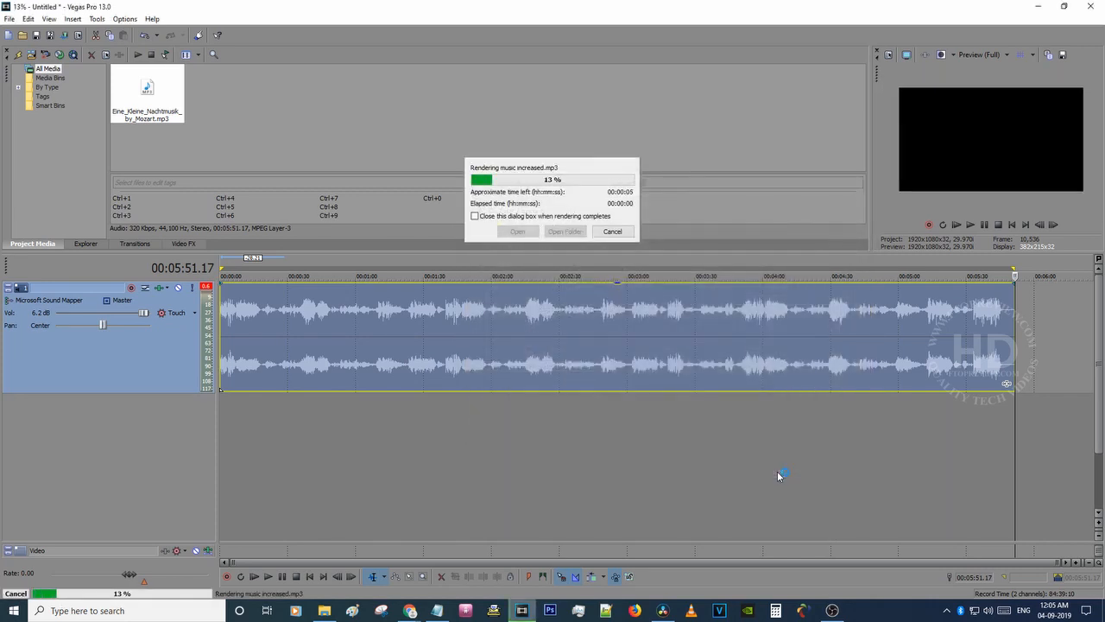